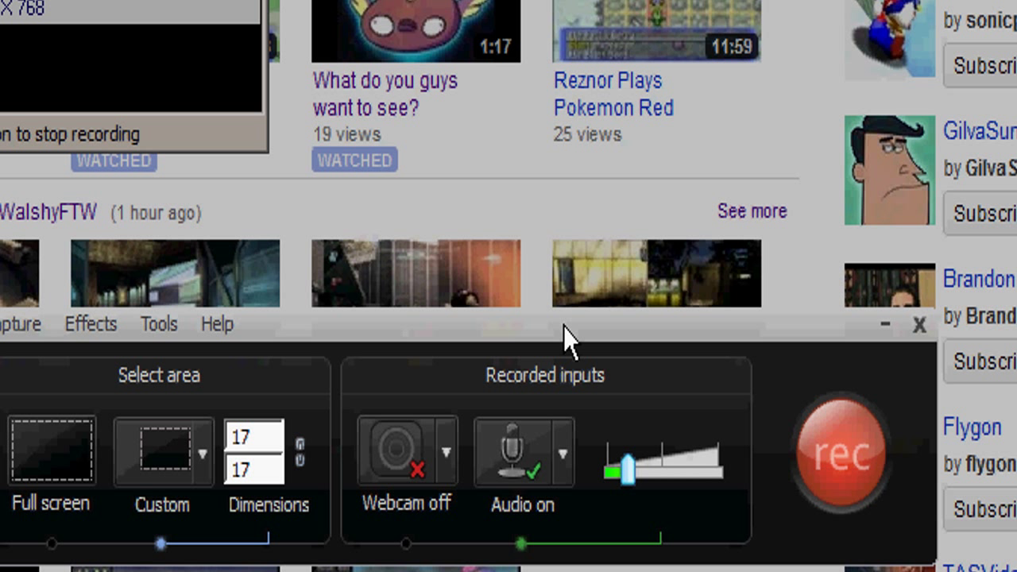
pyautogui.moveTo(572, 429)
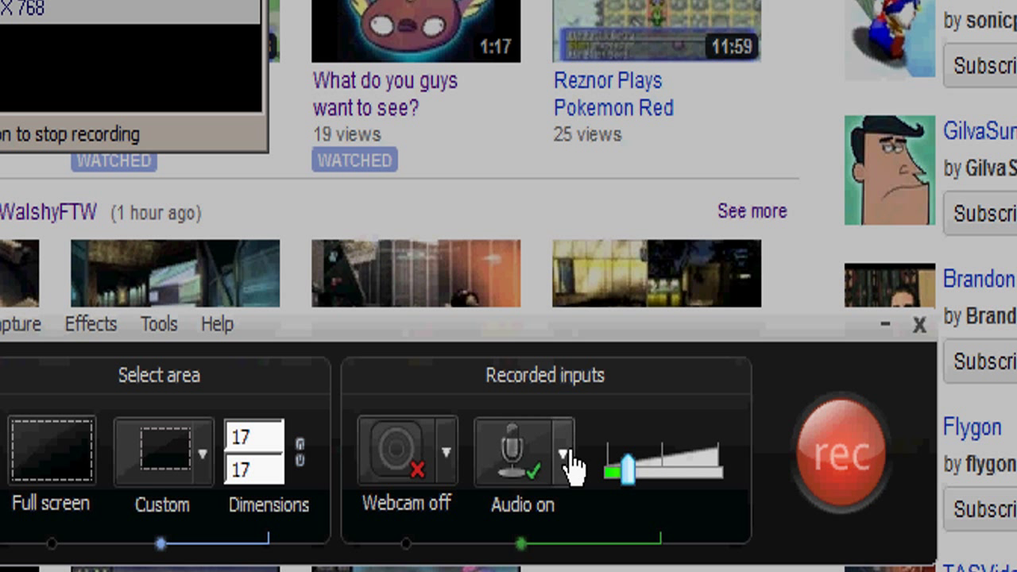
# Show the audio source list, with the Logitech USB Headset microphone and Record system audio both enabled.
pyautogui.click(563, 455)
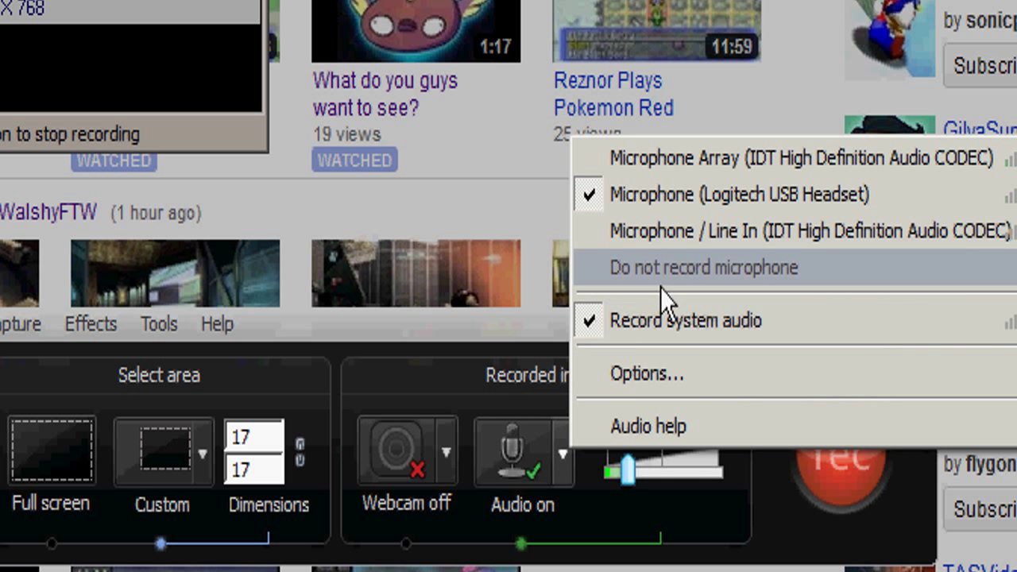
pyautogui.moveTo(655, 194)
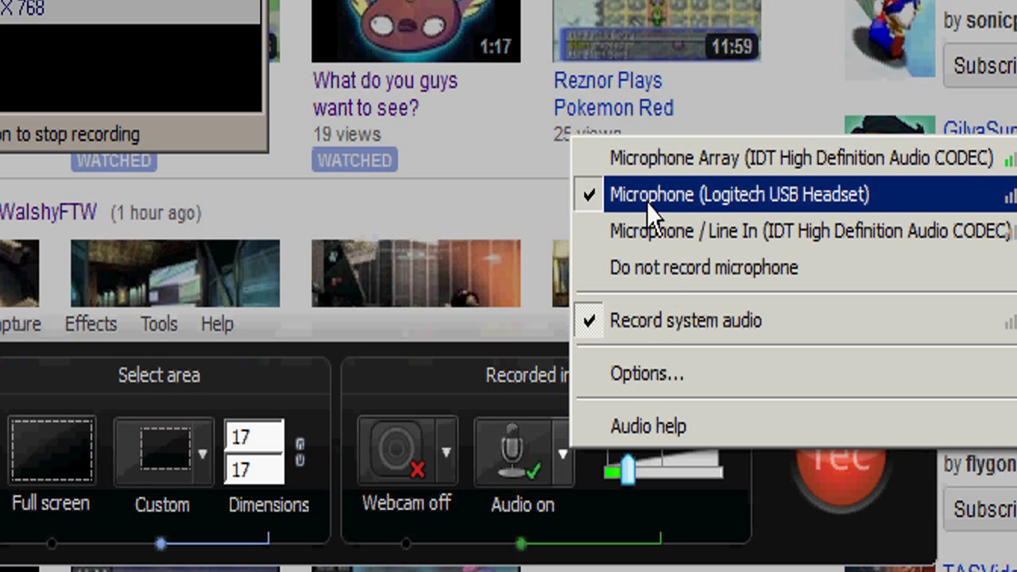
pyautogui.moveTo(696, 426)
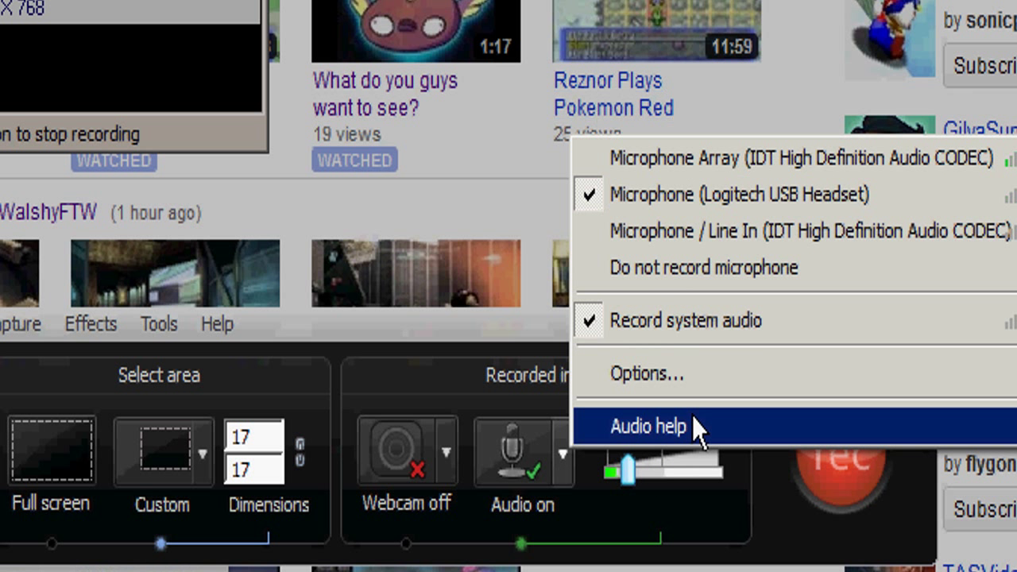